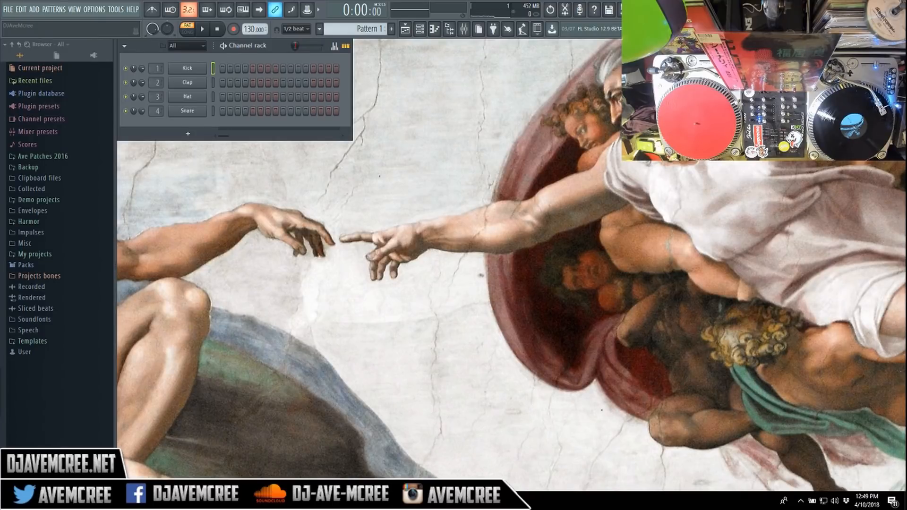
mouse_move(891, 339)
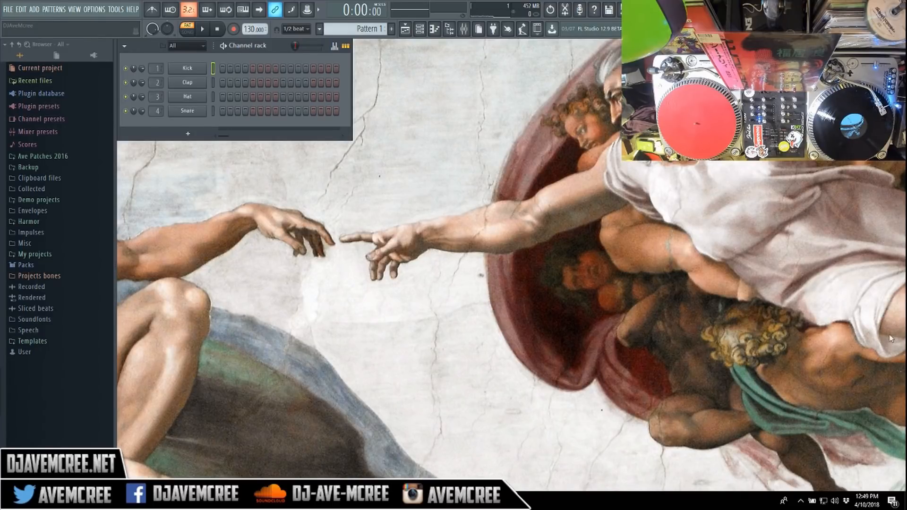
mouse_move(251, 459)
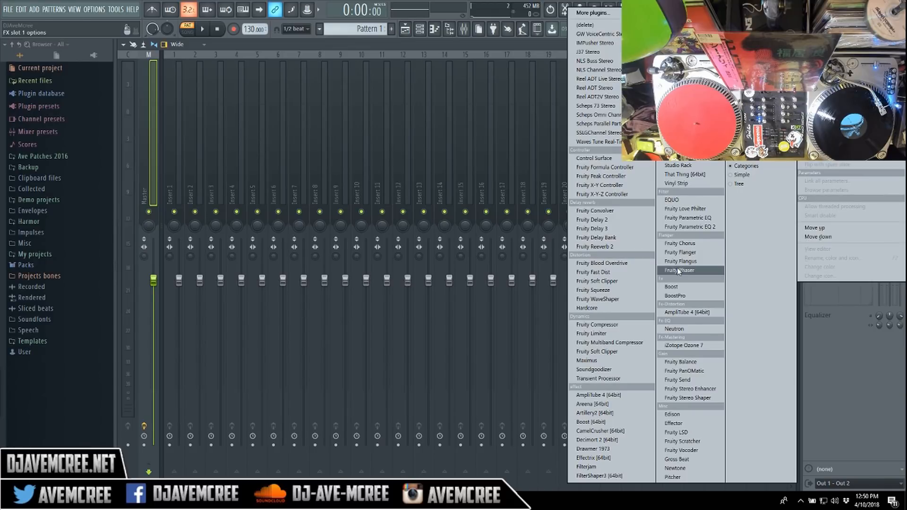
- Load Decimort 2 on the master effect slot with its SP-1200 (12bit) preset
click(680, 270)
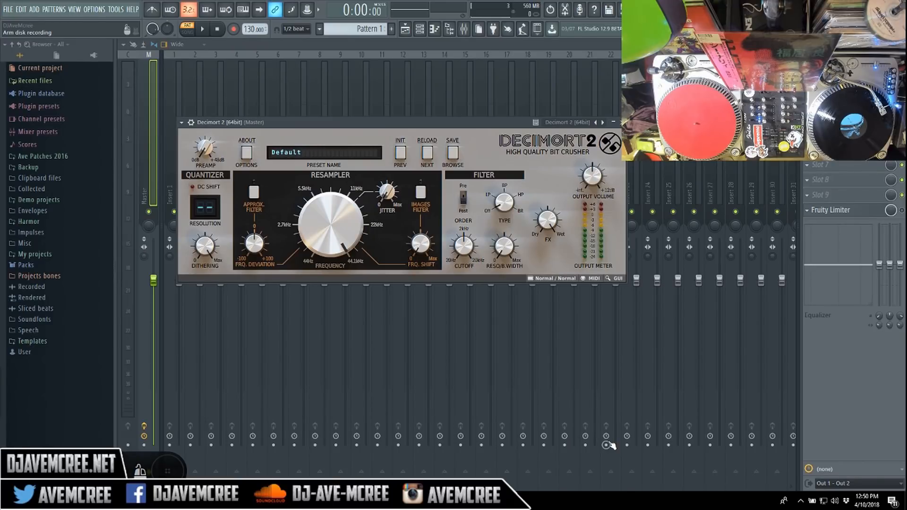
click(453, 153)
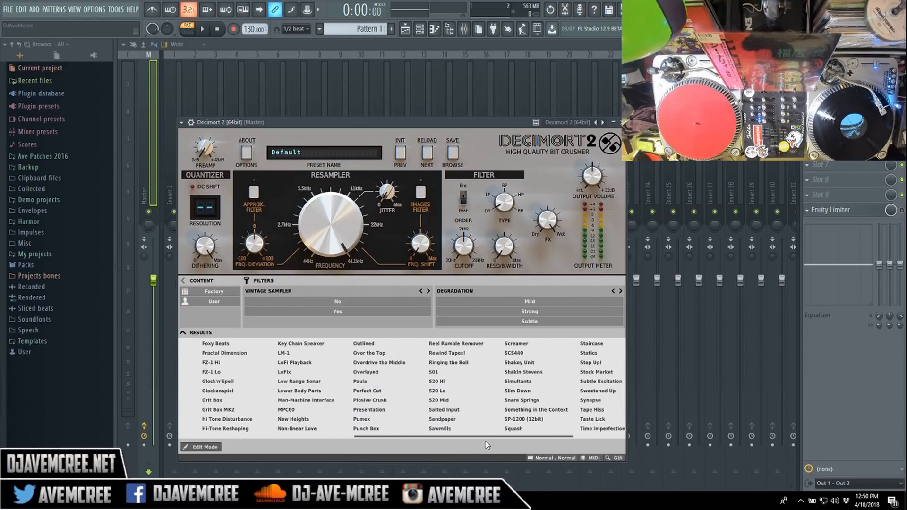
click(526, 418)
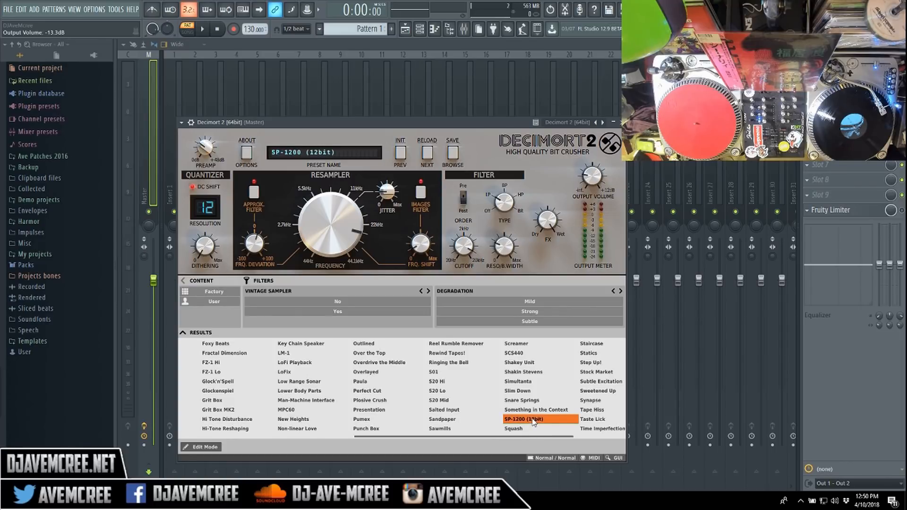
mouse_move(482, 445)
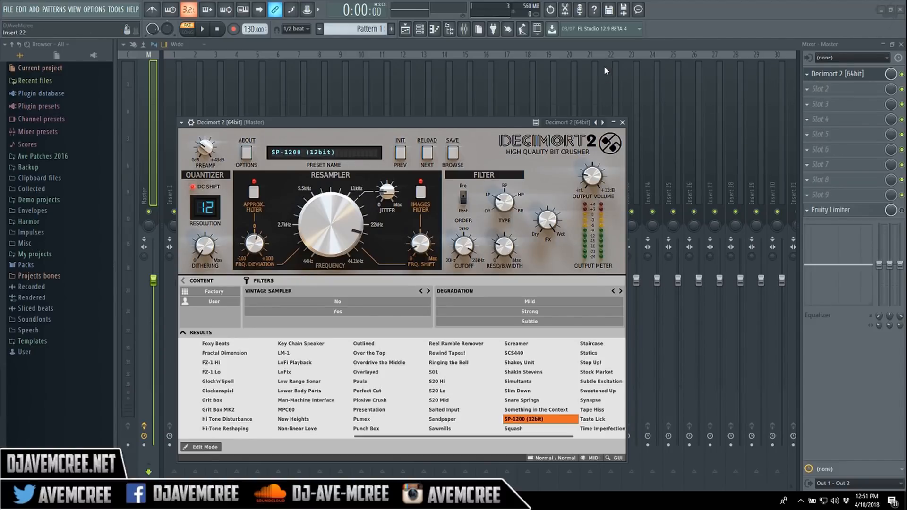
mouse_move(602, 50)
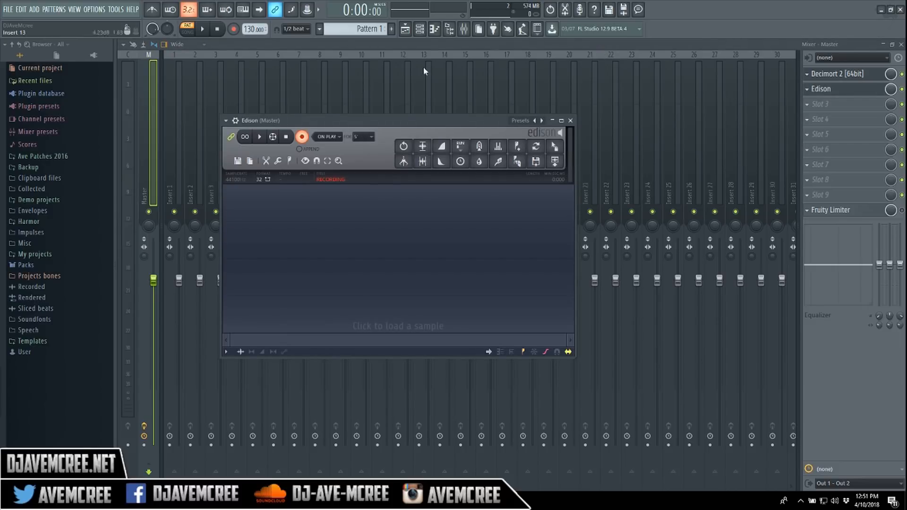
- Disarm Edison and set its recording trigger to On Input
click(301, 136)
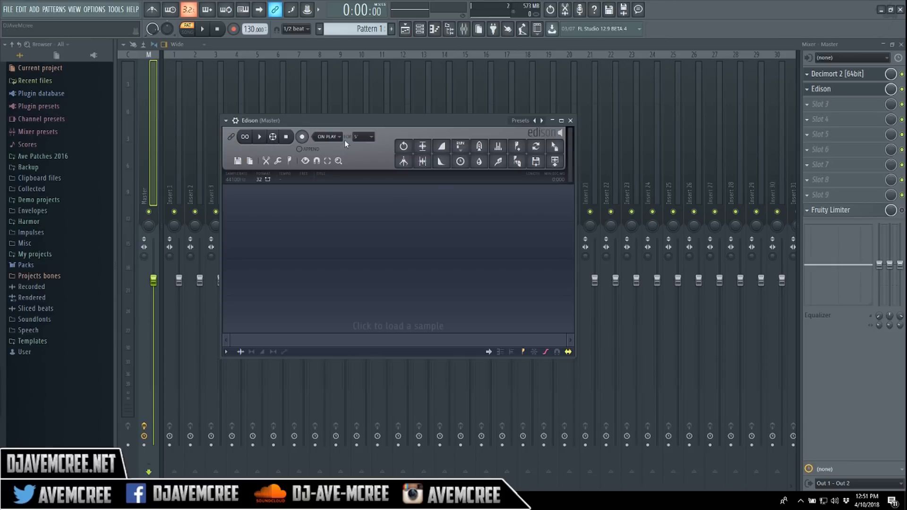
click(326, 136)
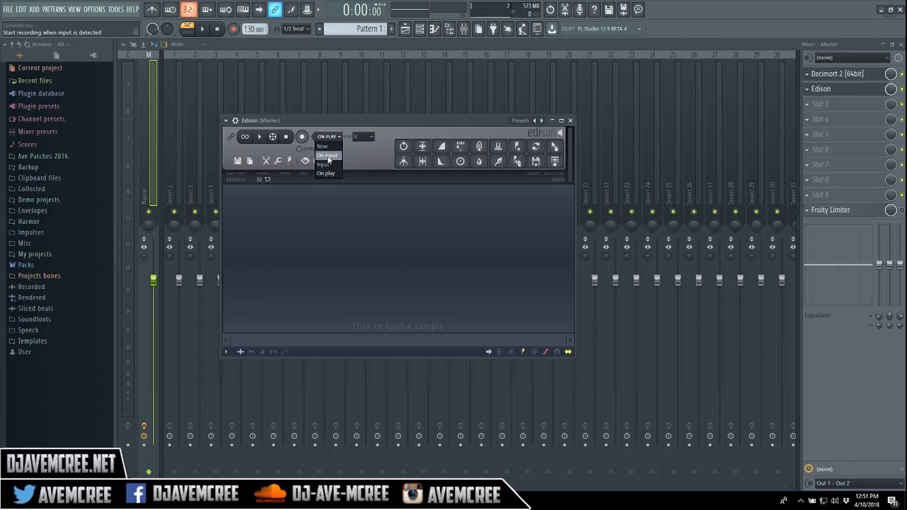
click(327, 155)
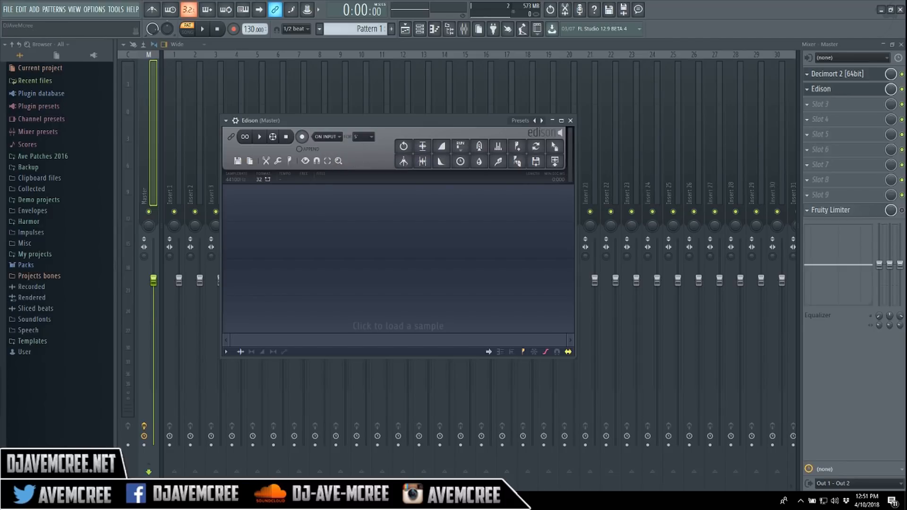
mouse_move(875, 183)
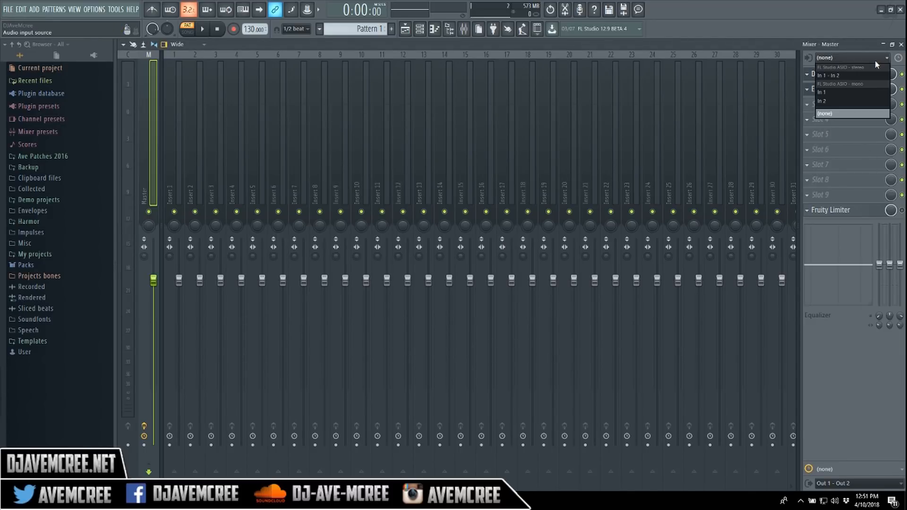
- Set the master's audio input source to the interface input so Edison captures the break
click(824, 113)
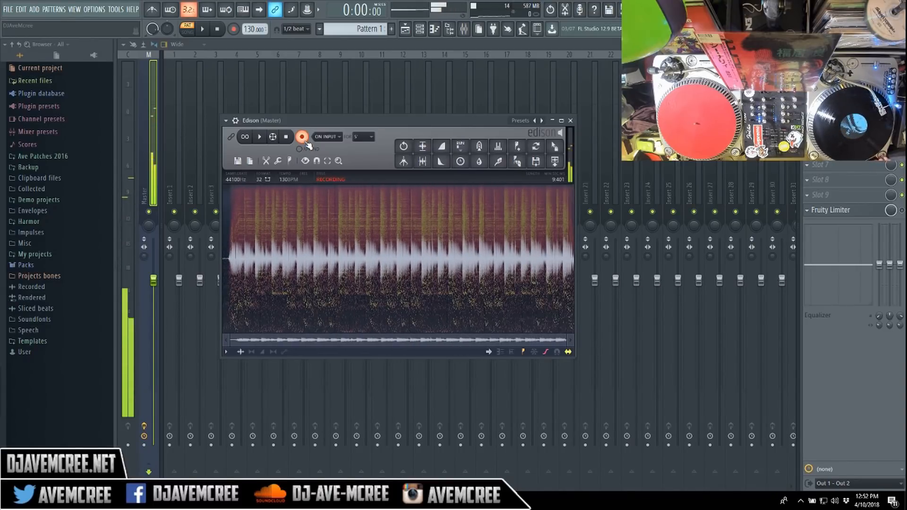
- Stop Edison's recording and start auditioning the captured drum break
click(301, 137)
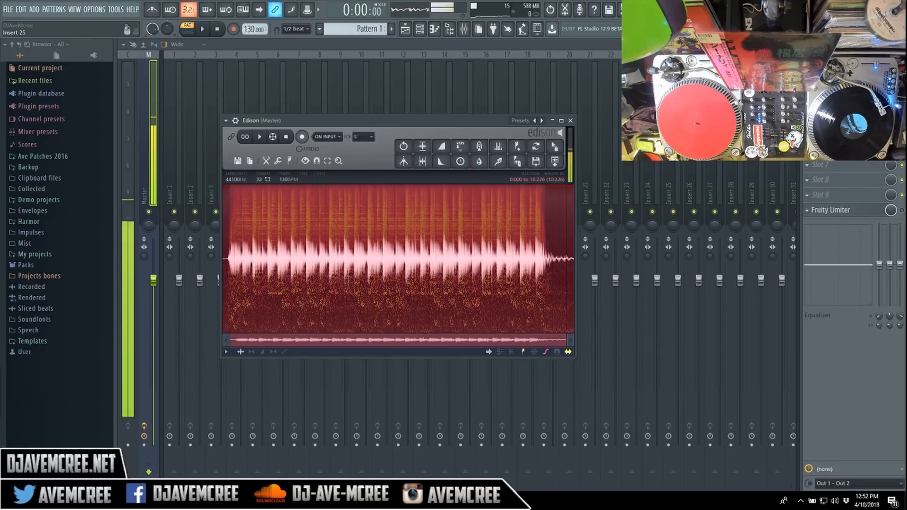
click(571, 120)
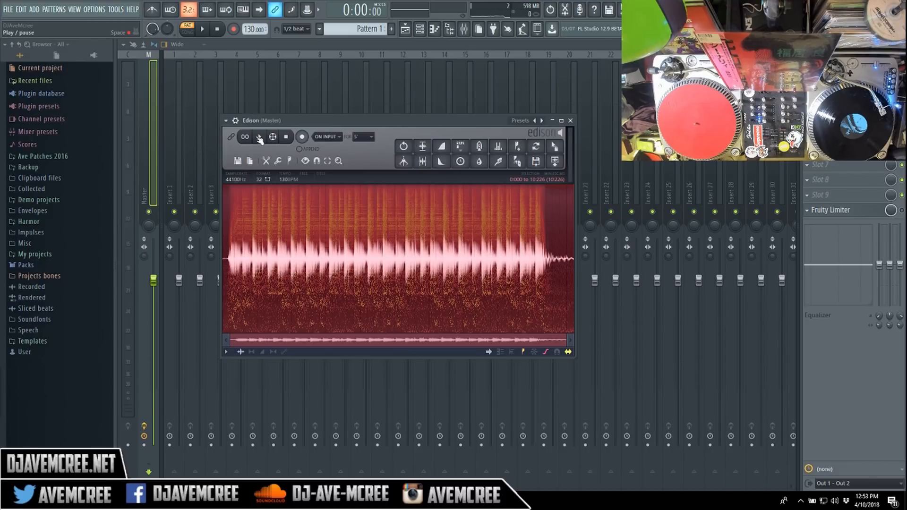
click(259, 136)
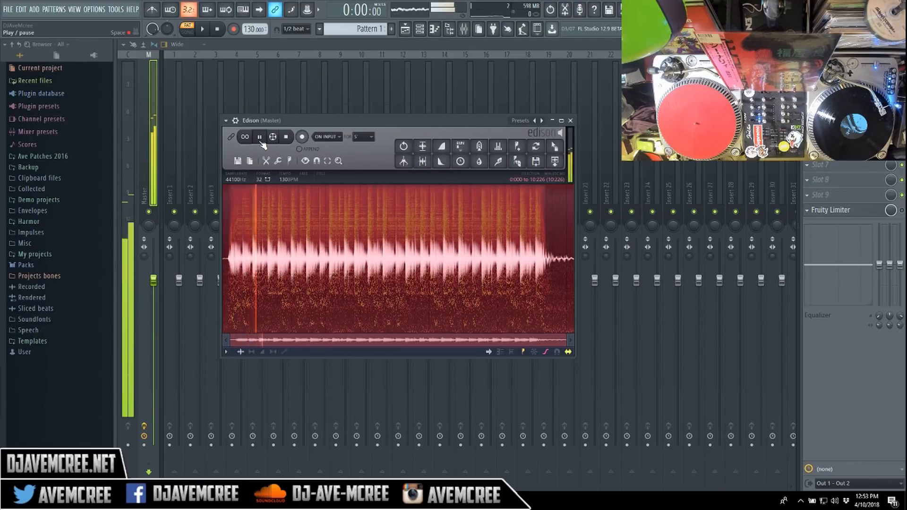
click(285, 136)
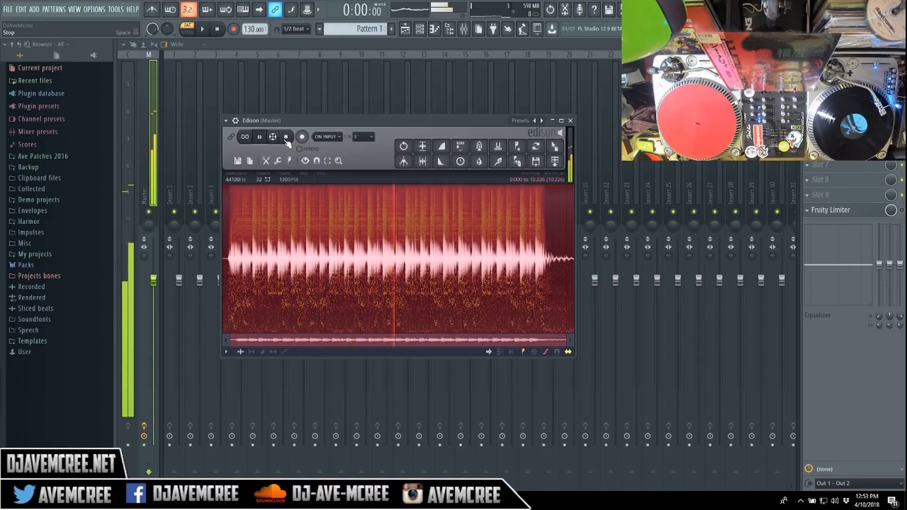
- Replay and stop the recorded break to check the take
click(285, 136)
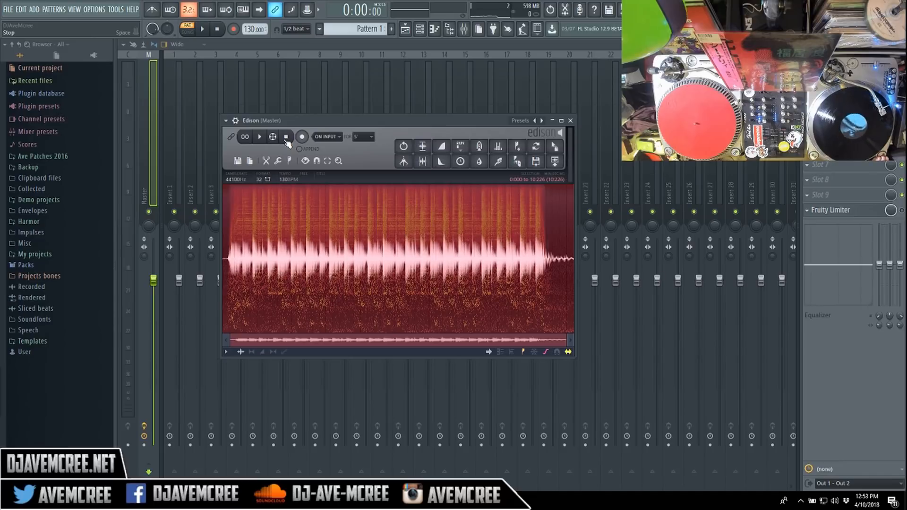
click(259, 136)
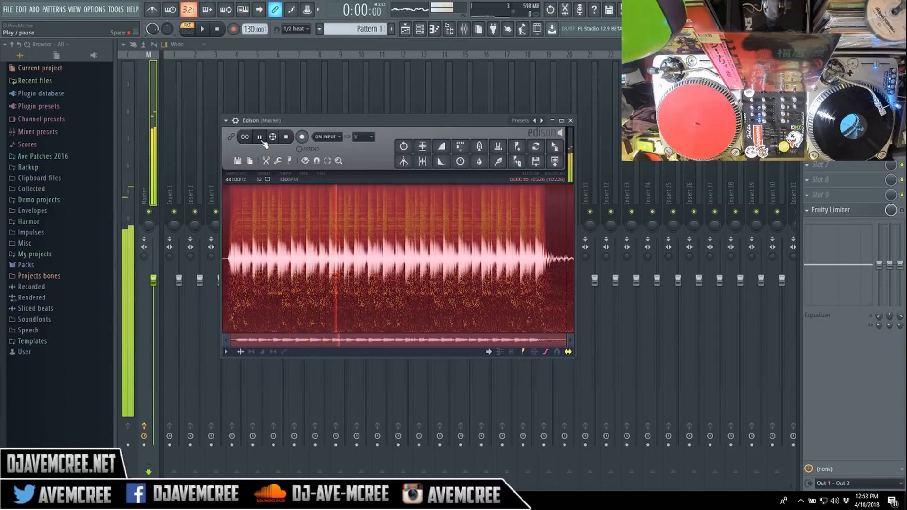
click(285, 136)
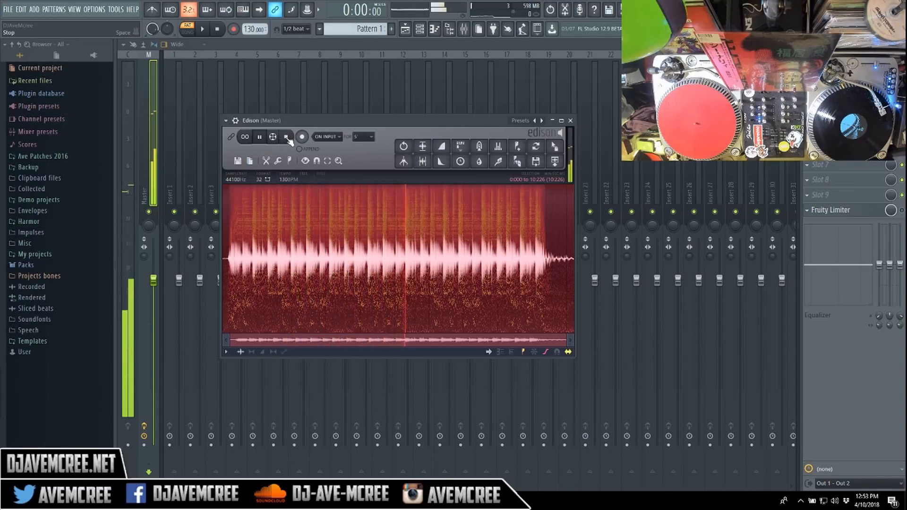
click(285, 137)
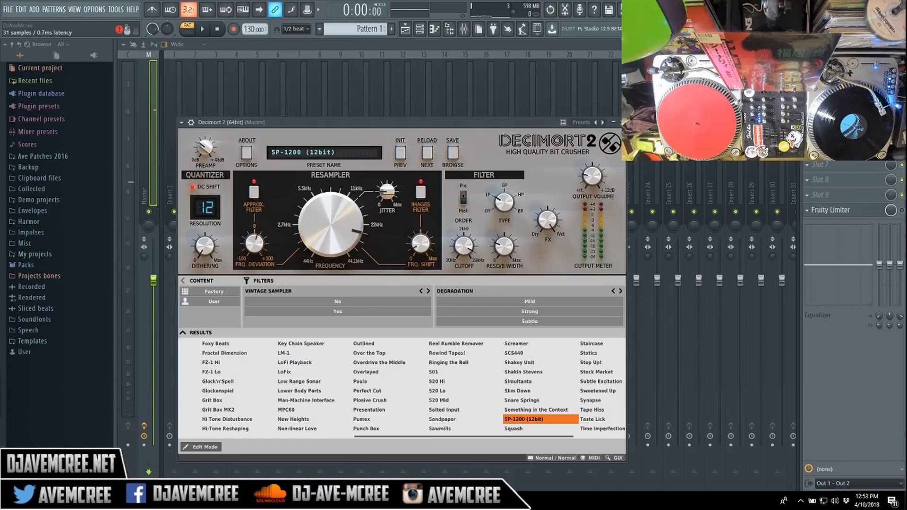
- Retune Decimort 2's resampler frequency to about 19196 Hz
drag(335, 226, 341, 231)
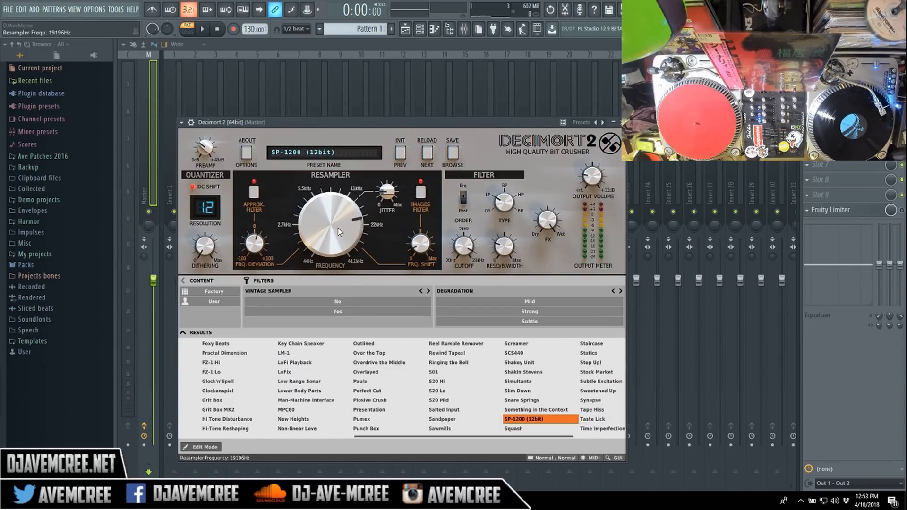
drag(338, 232, 341, 243)
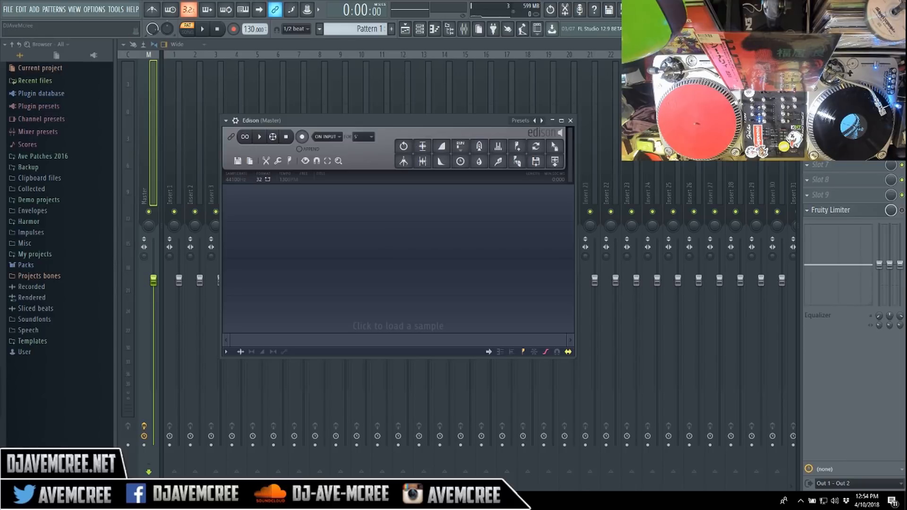
- Record a fresh take of the drum break in Edison and stop once captured
click(302, 136)
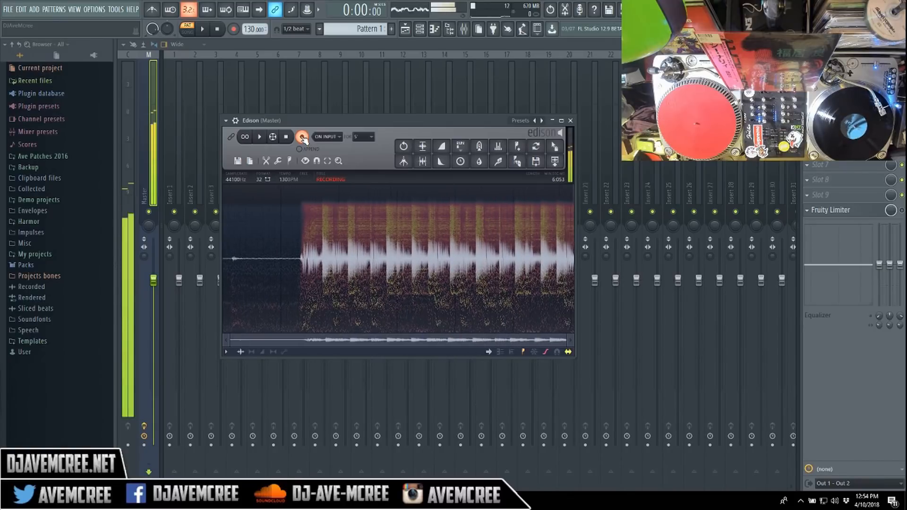
click(302, 137)
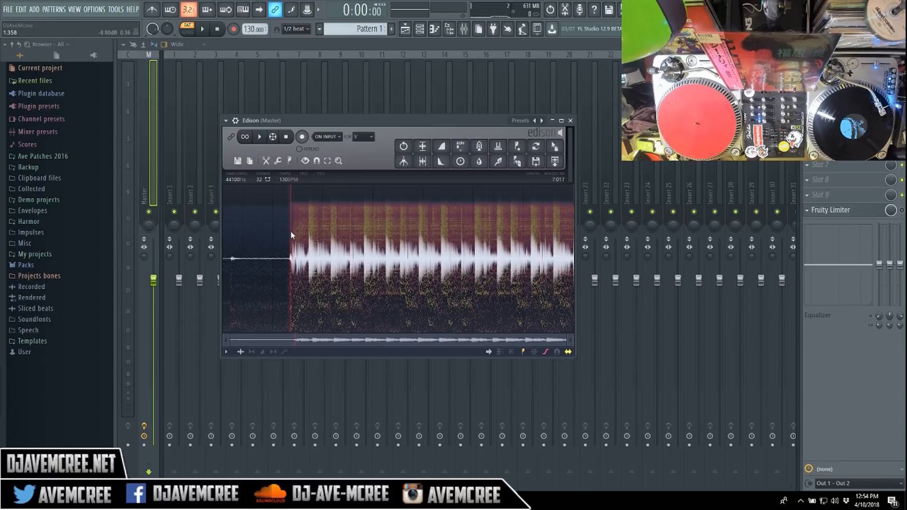
click(259, 136)
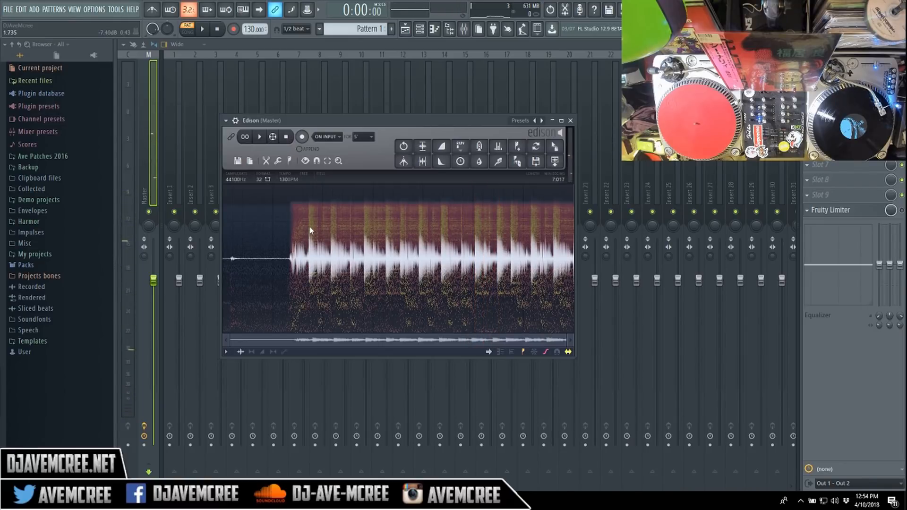
- Audition the newly recorded break from its start point
click(310, 229)
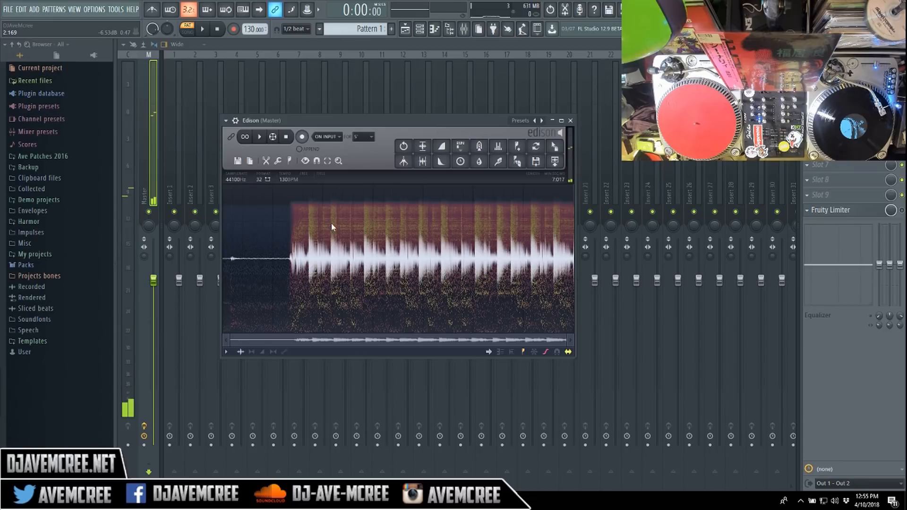
click(258, 136)
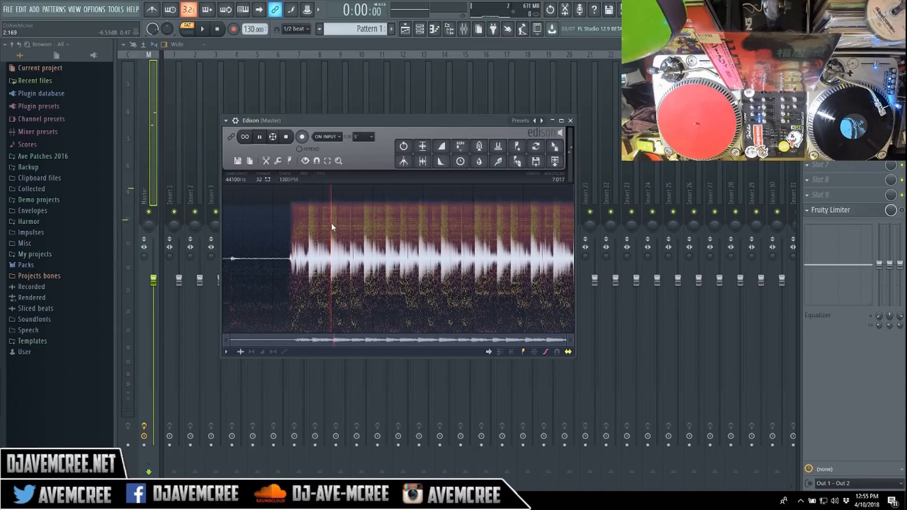
click(259, 136)
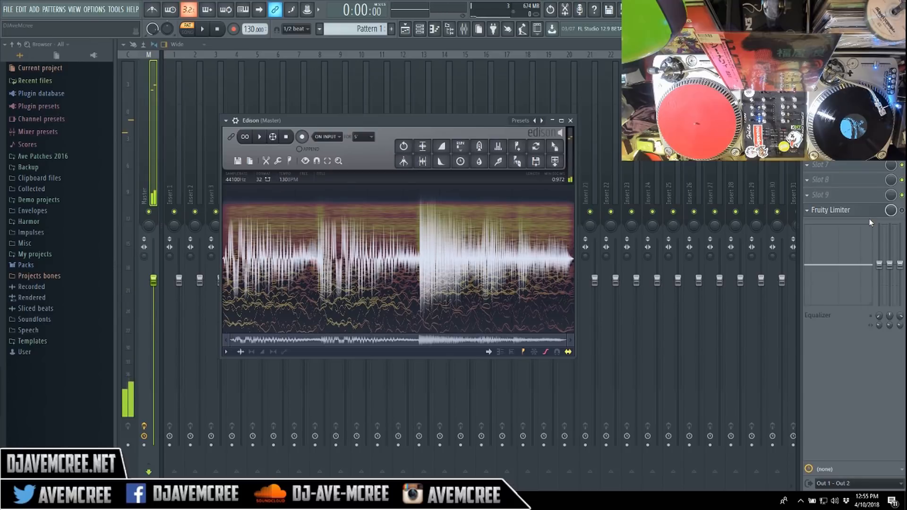
- Switch on loop playback and keep only the chosen region of the break
click(245, 136)
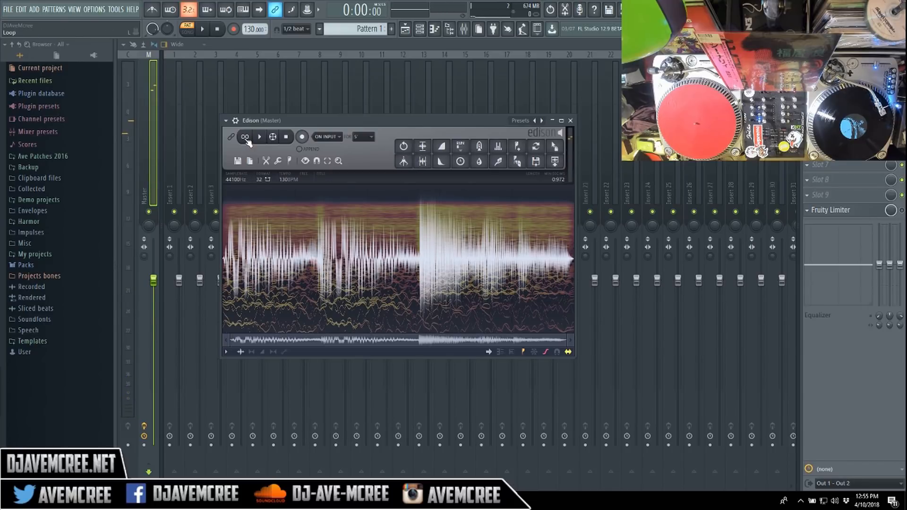
click(259, 136)
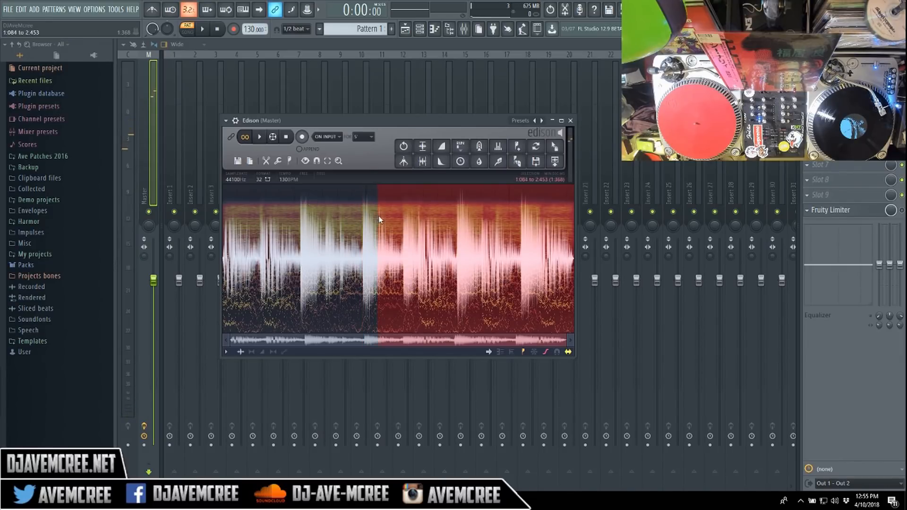
click(259, 137)
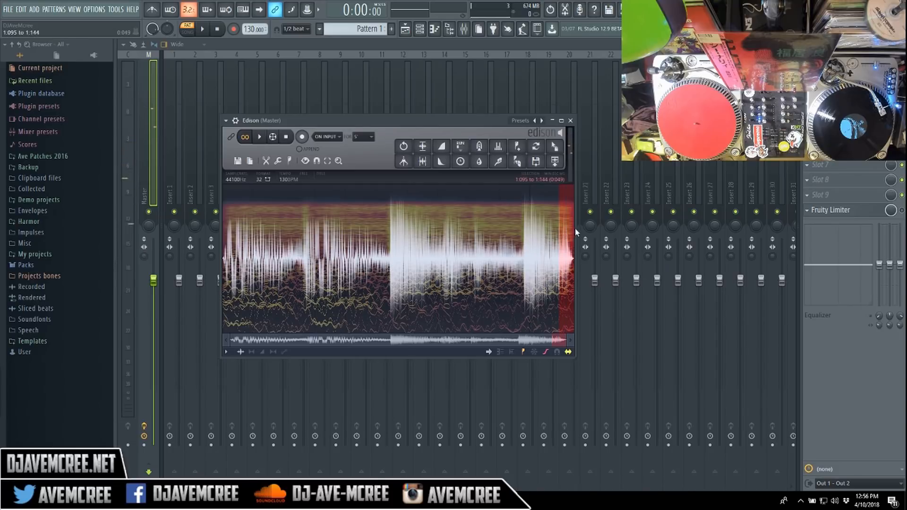
- Trim the leftover tail from the end of the looped break
click(258, 137)
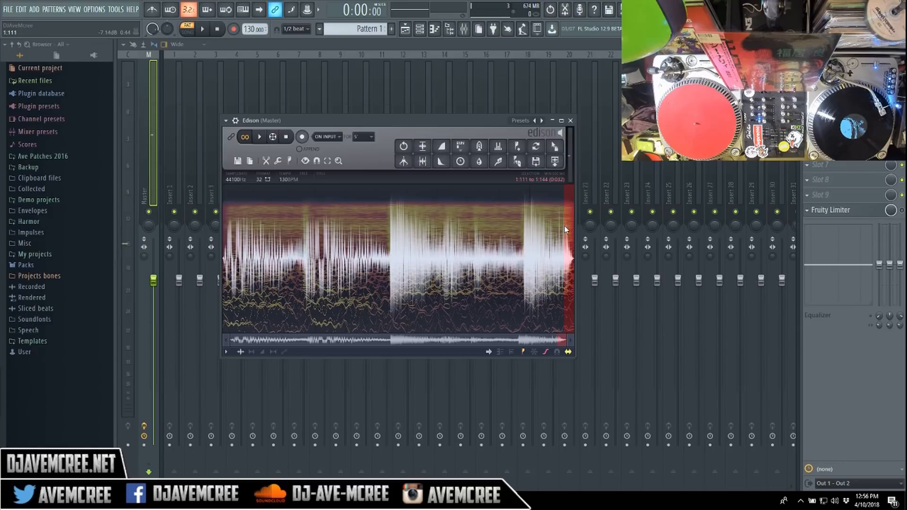
click(259, 137)
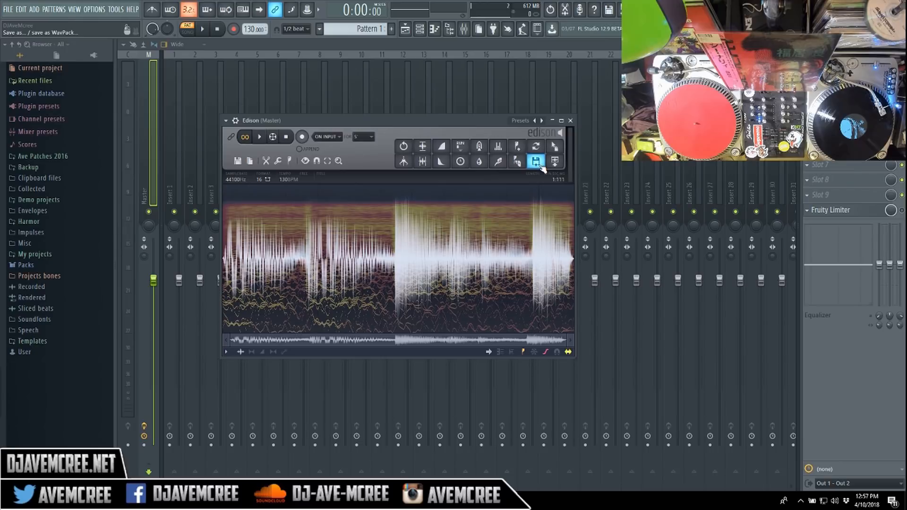
- Start saving the trimmed 16-bit break as a WAV file
click(259, 136)
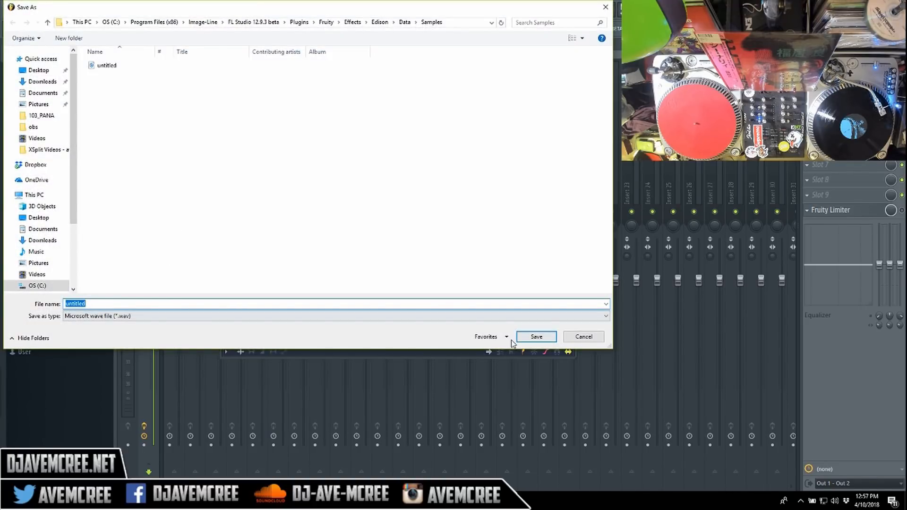
- Point the Save As dialog at the TTS- RAW DRUMS favourite folder
click(485, 337)
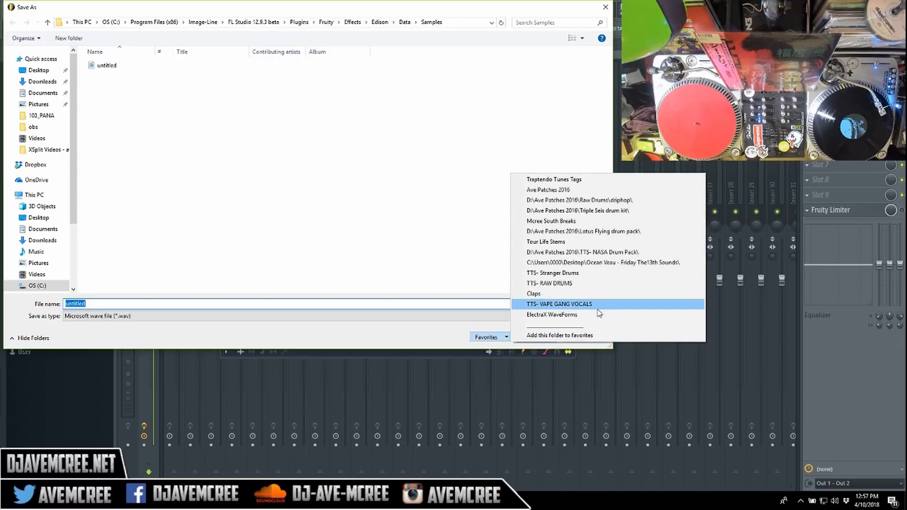
mouse_move(613, 184)
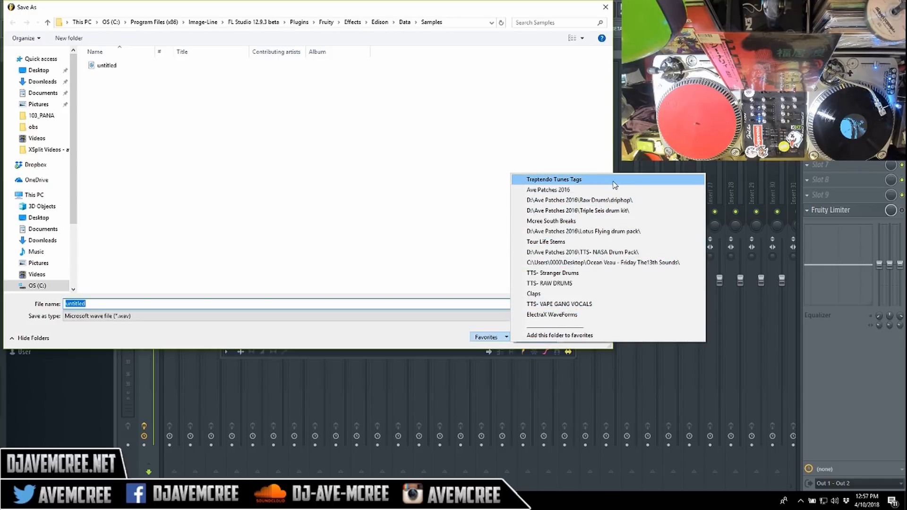
mouse_move(623, 272)
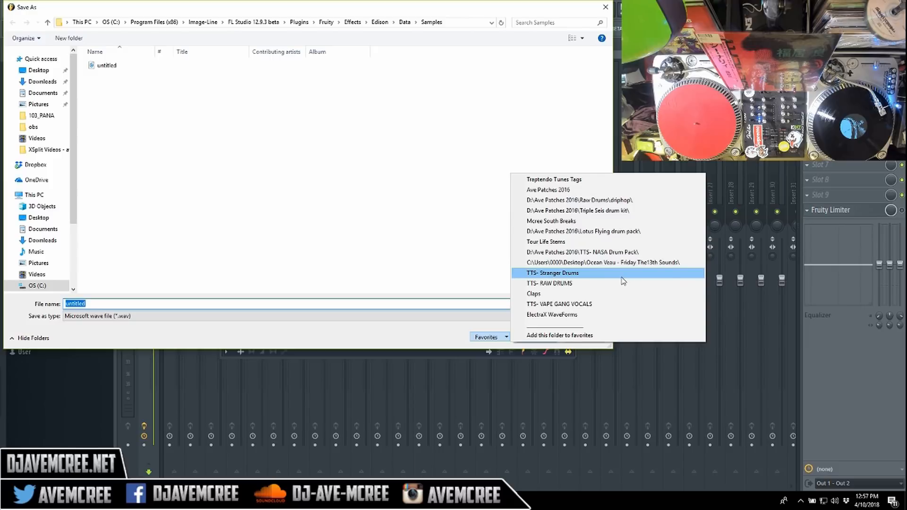
click(548, 283)
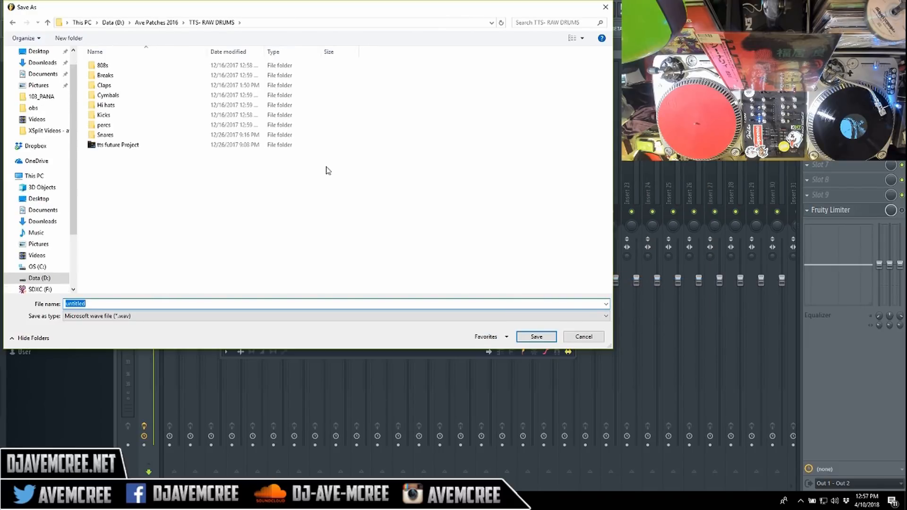
mouse_move(102, 65)
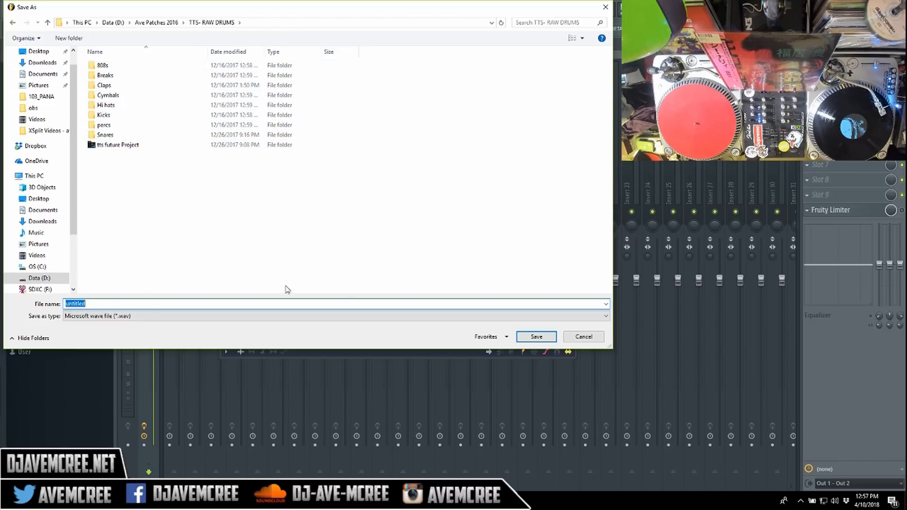
- Start a LOFI DRUM file name, then clear it to begin again
click(340, 303)
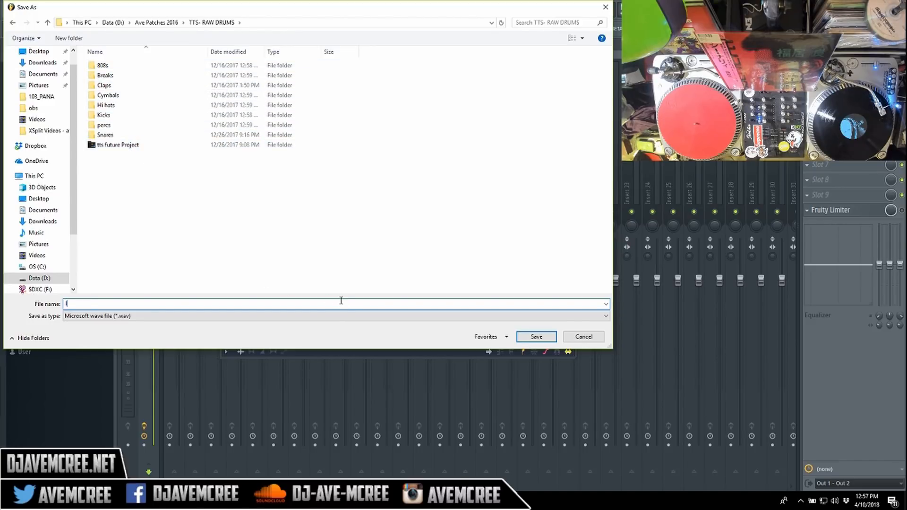
text(IOF)
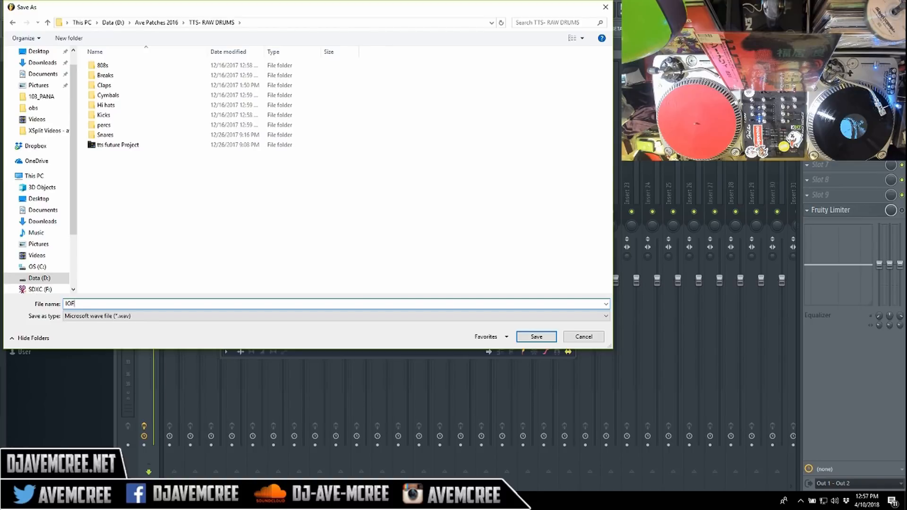
text(LOFi)
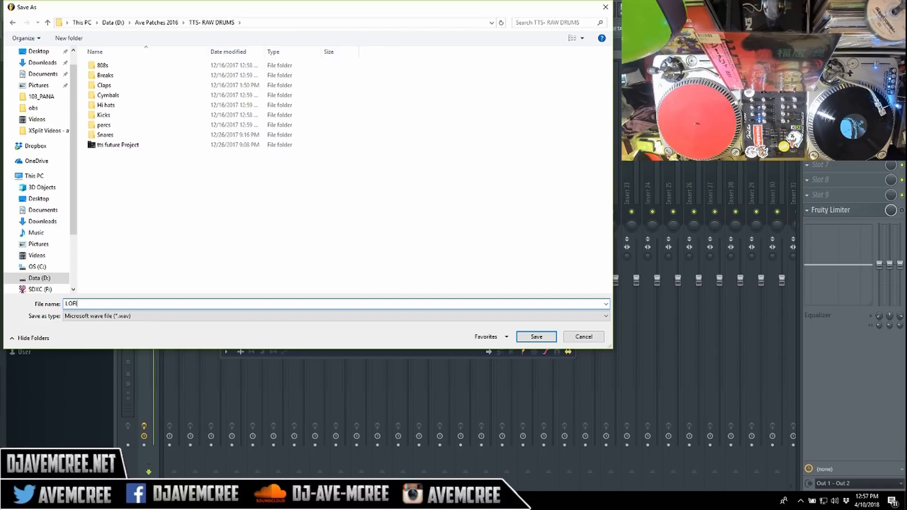
text(DRUM)
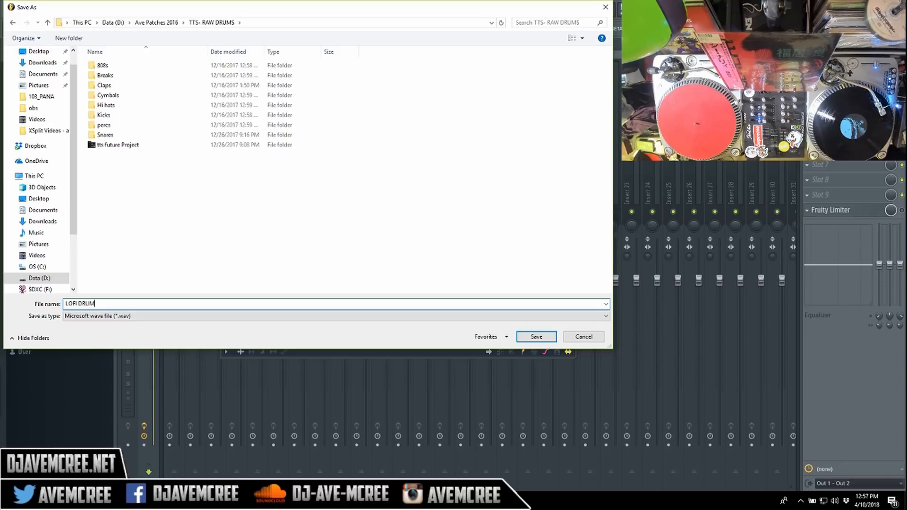
key(backspace)
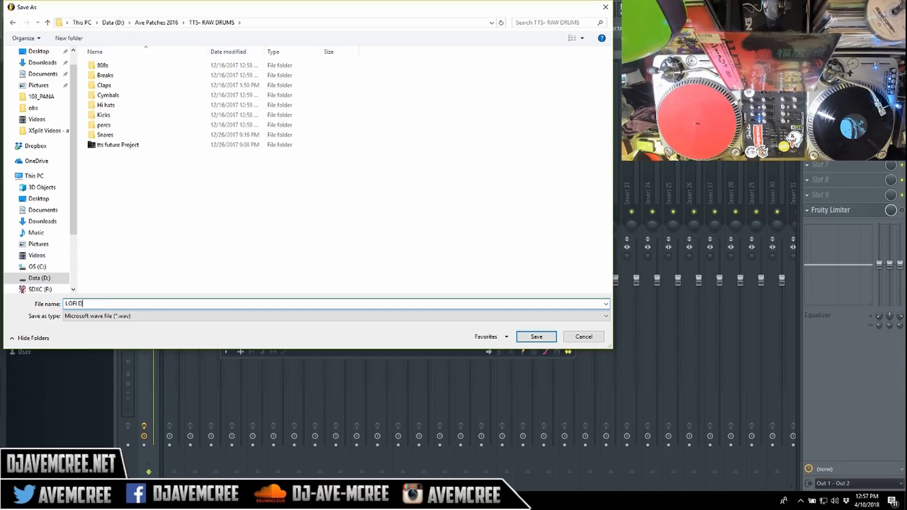
key(ctrl+a)
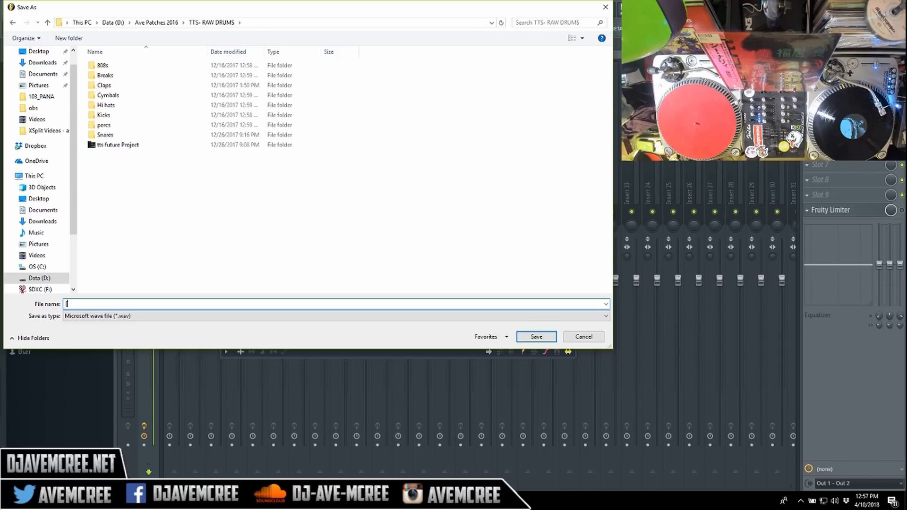
- Name the file starting with [GET]YOLO_ followed by CP
text([GET)
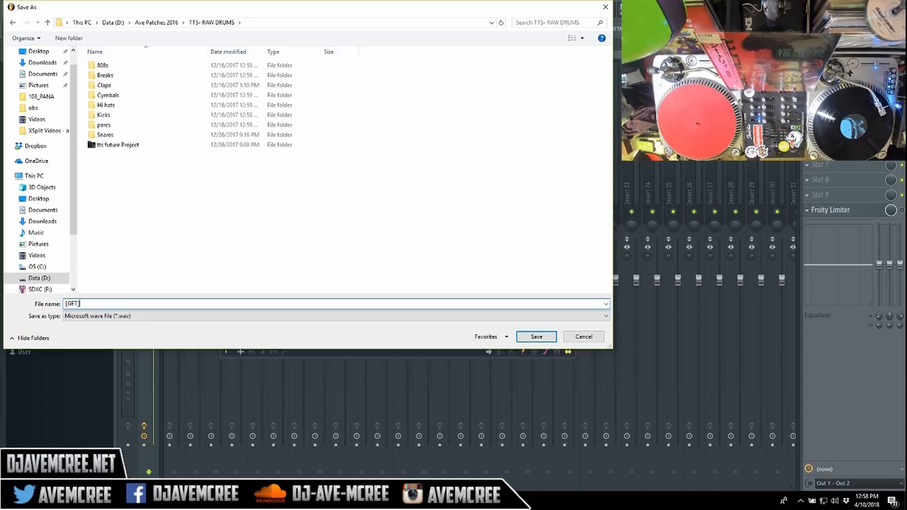
text(Y)
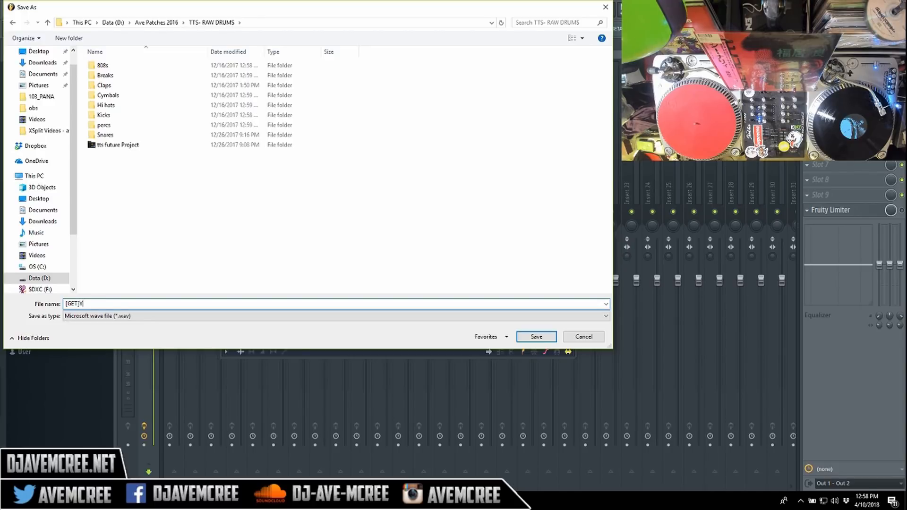
text(OLO_8R)
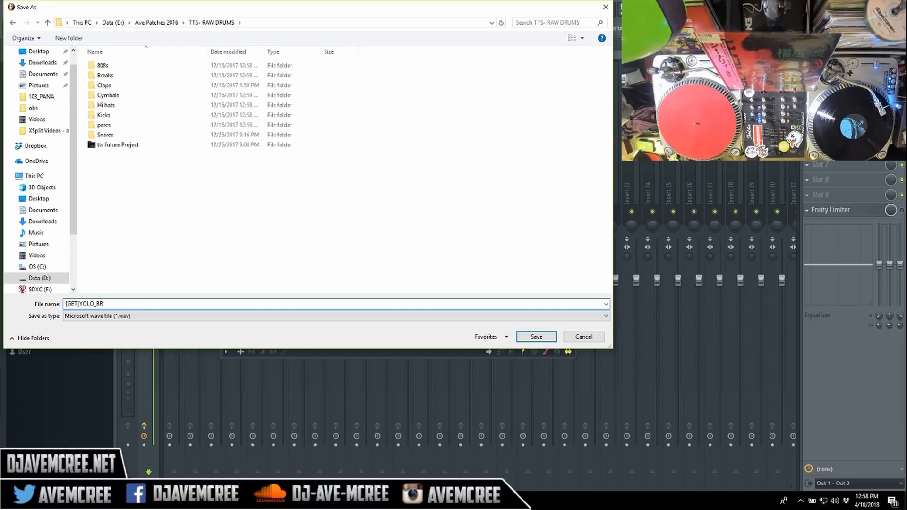
key(Backspace)
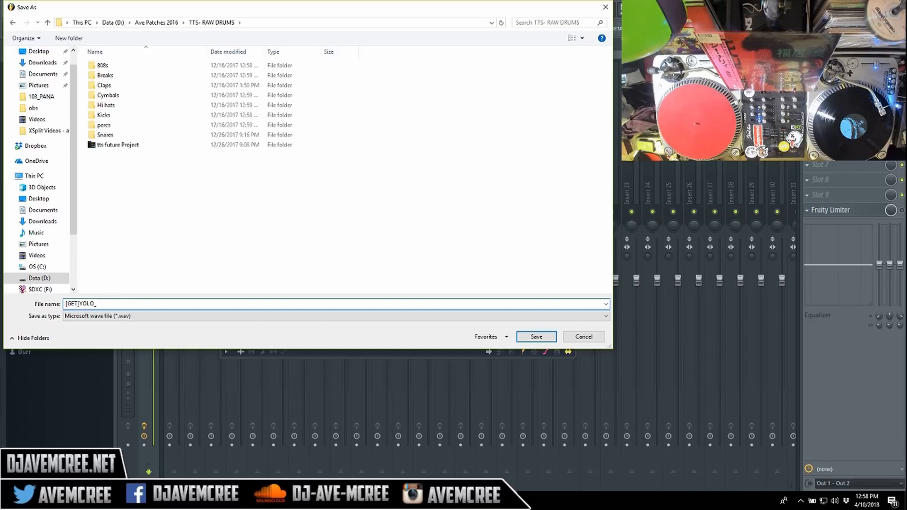
text(CP)
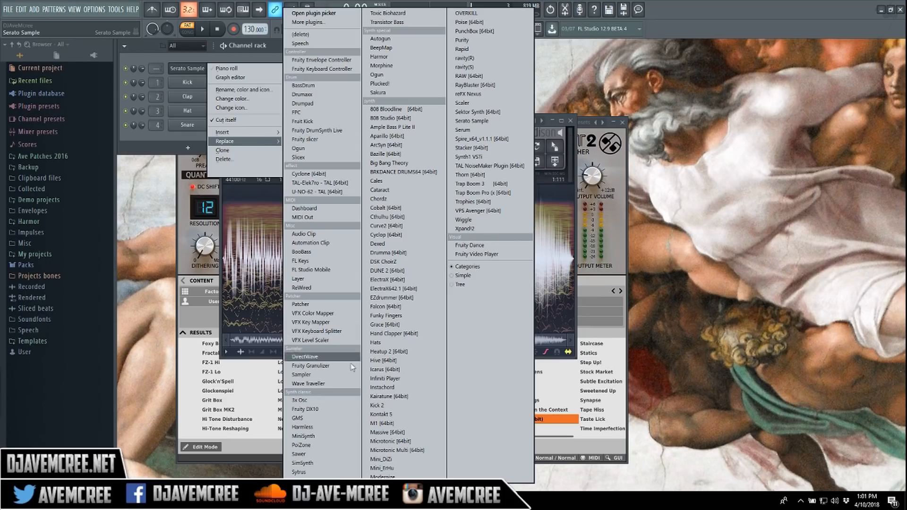
mouse_move(405, 387)
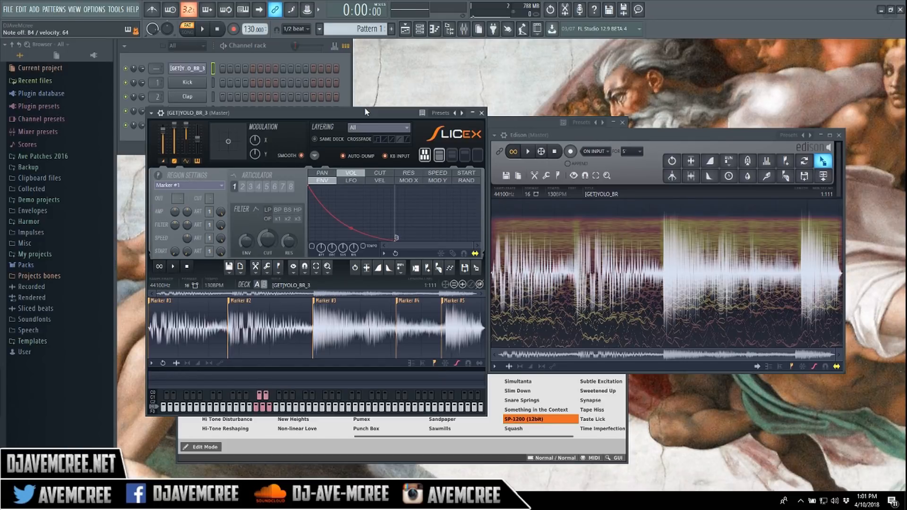
- Audition the first slice of the [GET]YOLO_ break loaded in Slicex
click(185, 324)
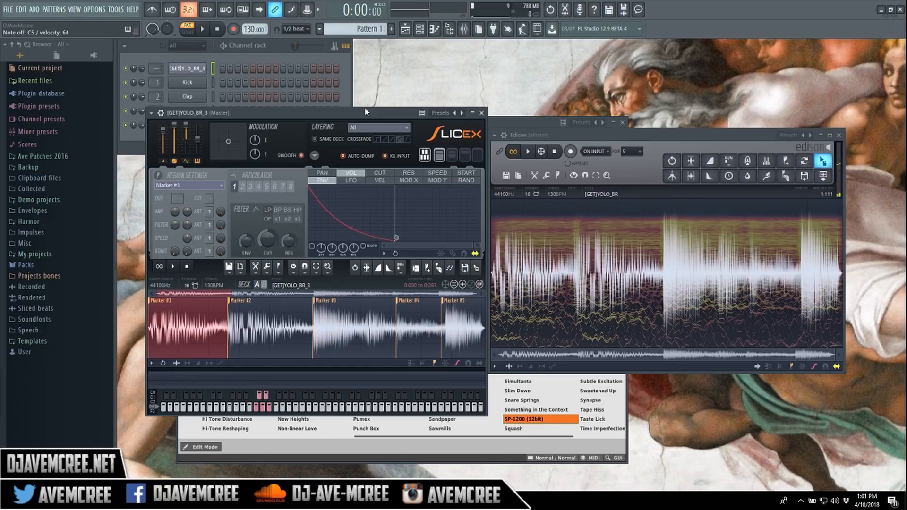